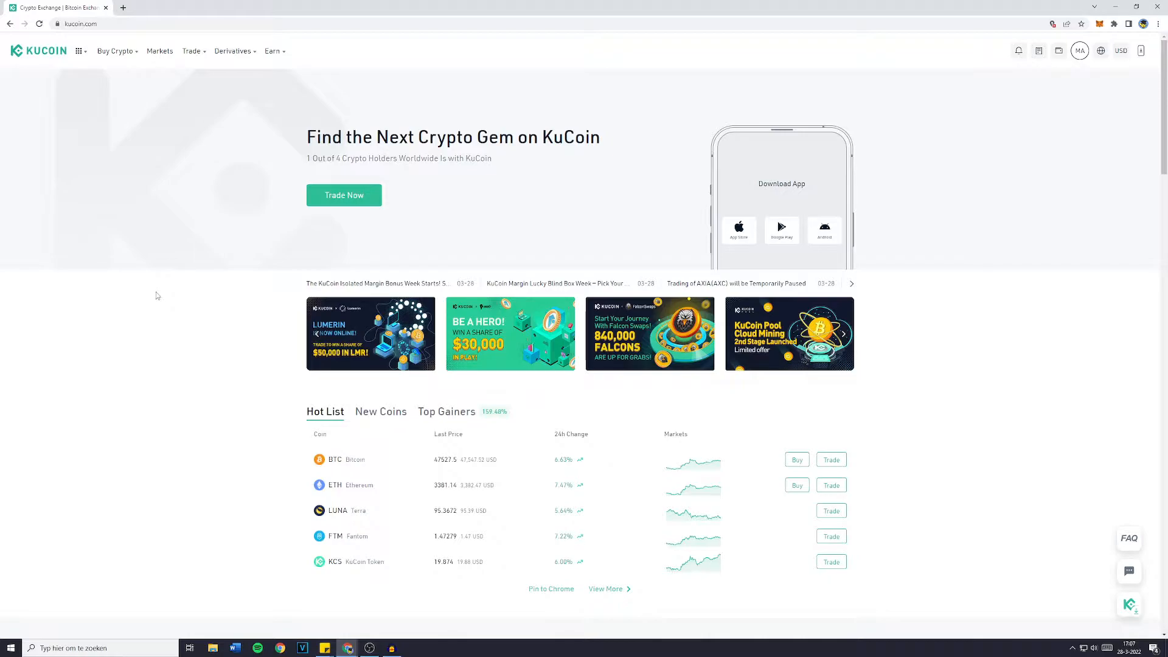
mouse_move(46, 108)
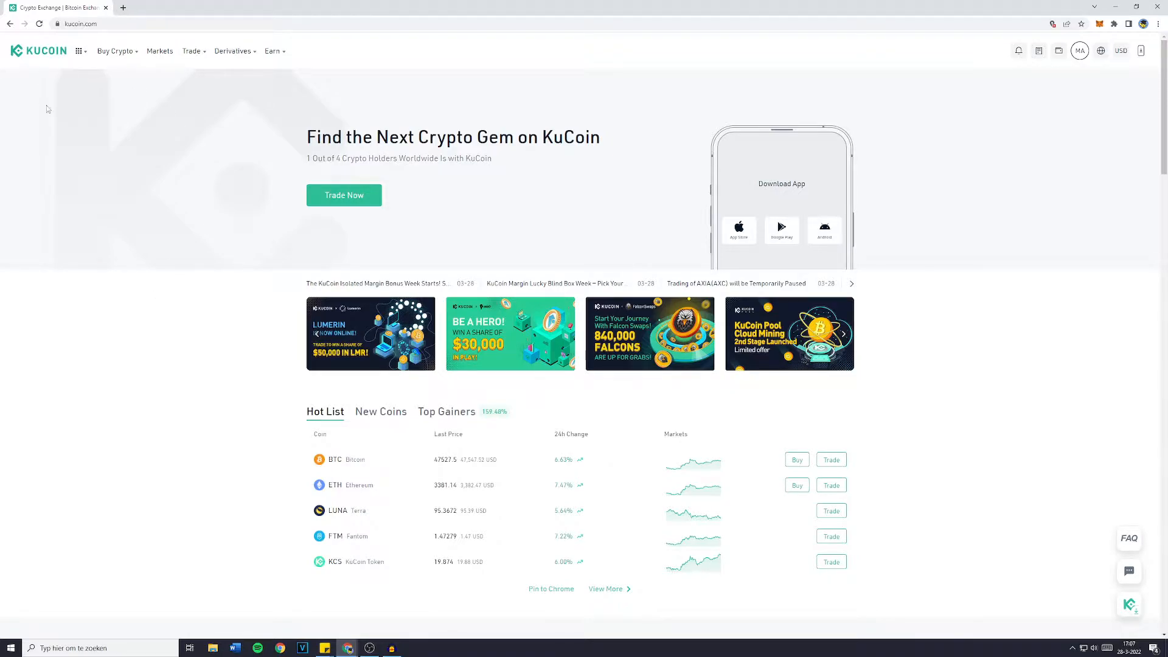
mouse_move(813, 180)
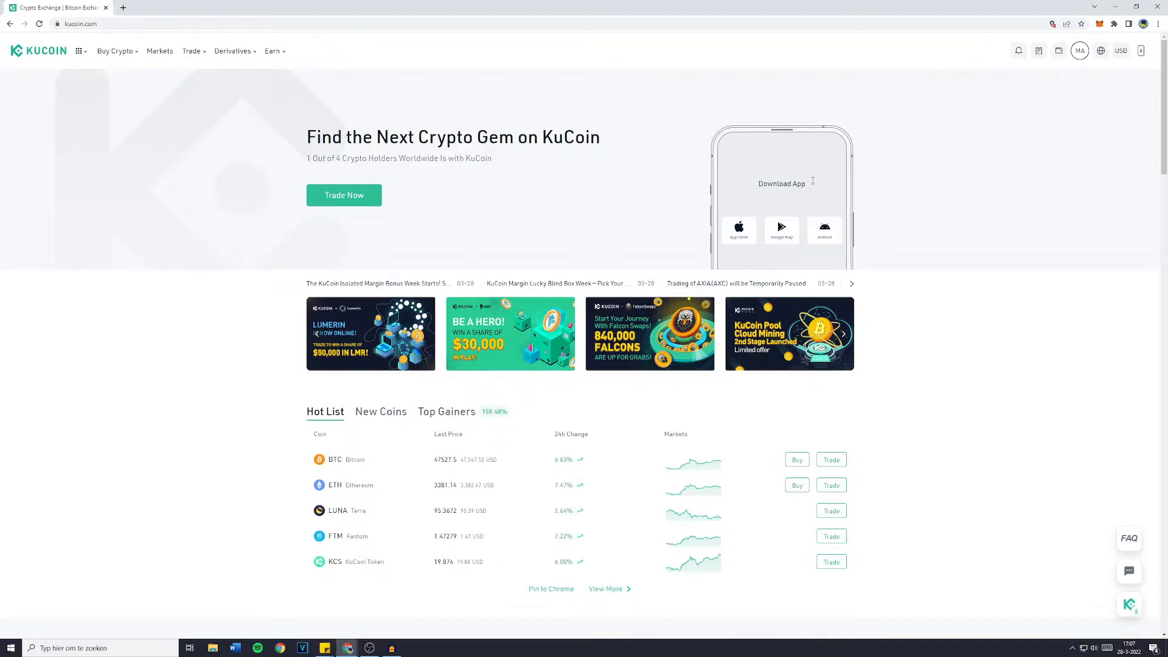
Go from the Assets menu to the Main Account balances list
click(1057, 51)
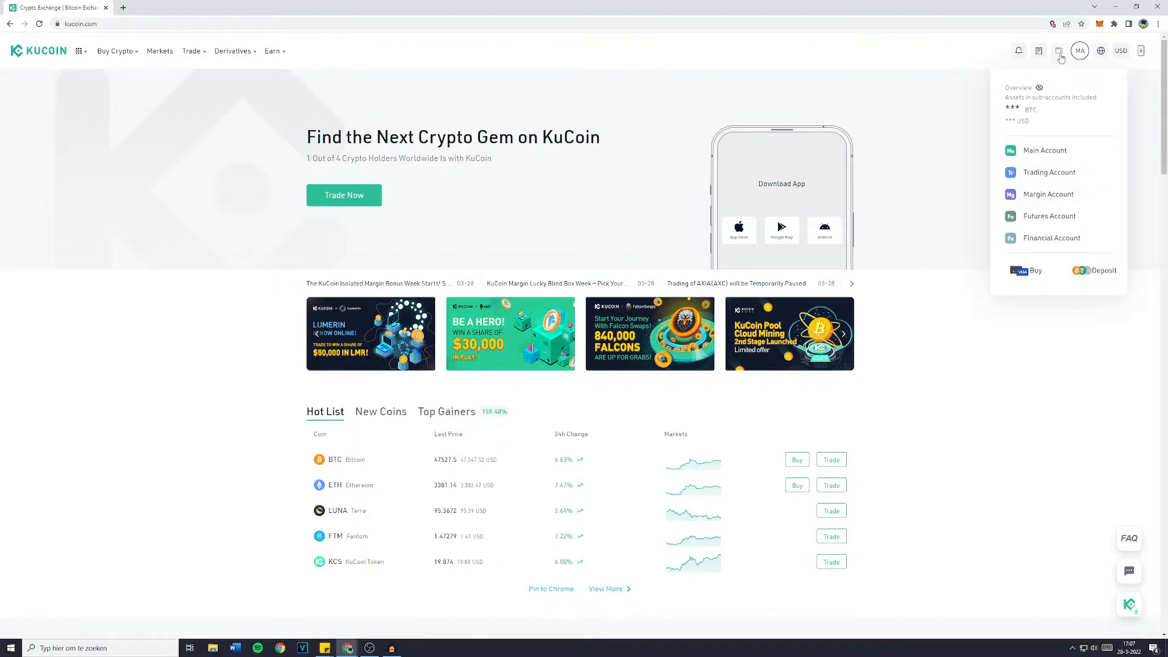
click(1045, 150)
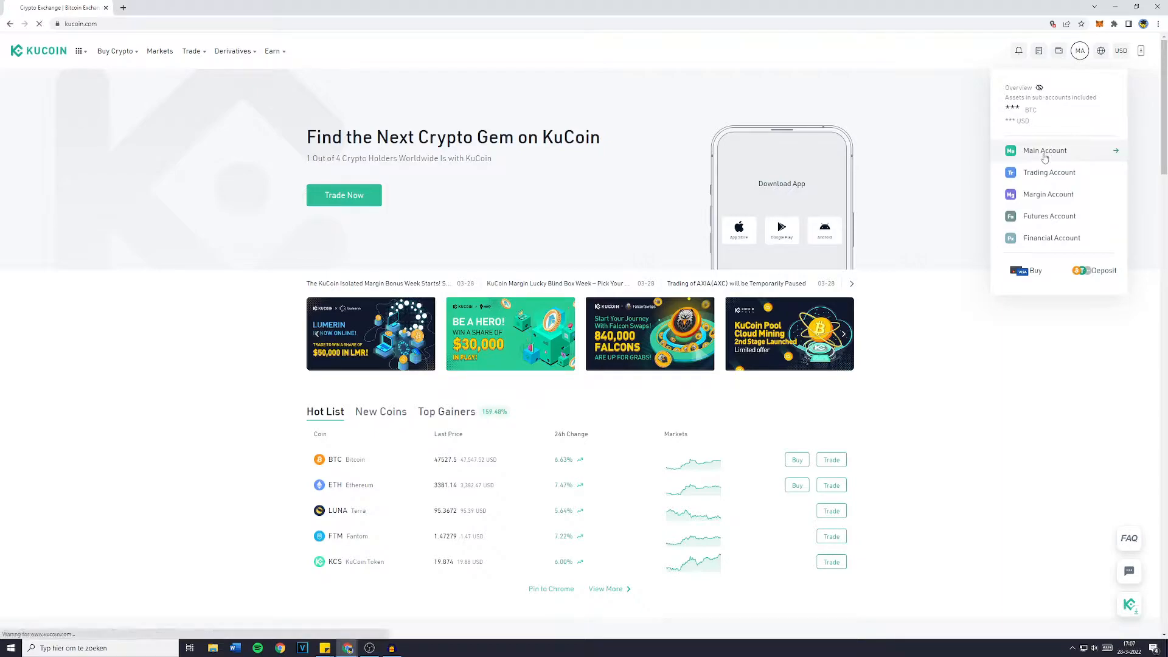
click(1043, 150)
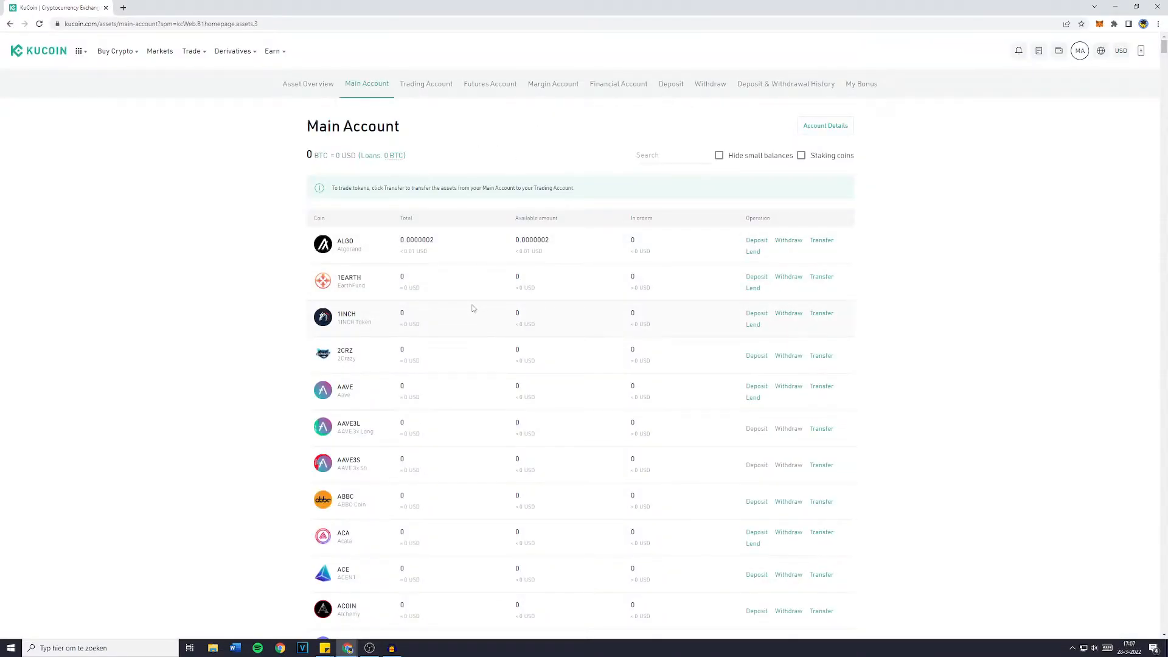
mouse_move(669, 84)
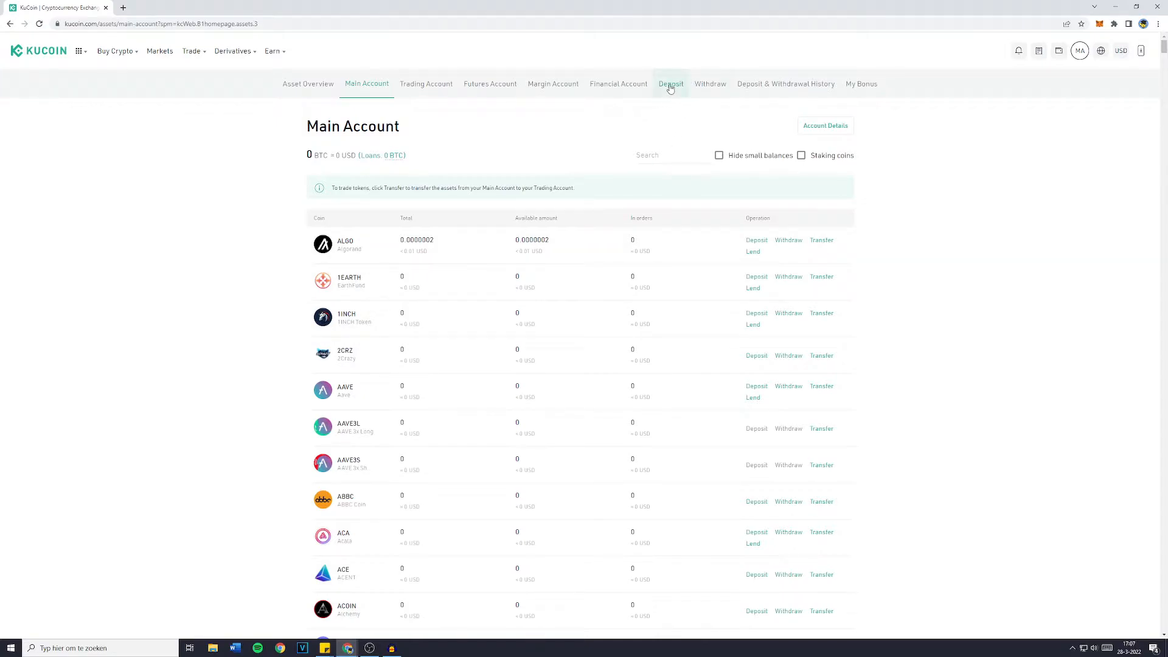
Go to the Deposit Crypto page, which defaults to USDT
click(669, 84)
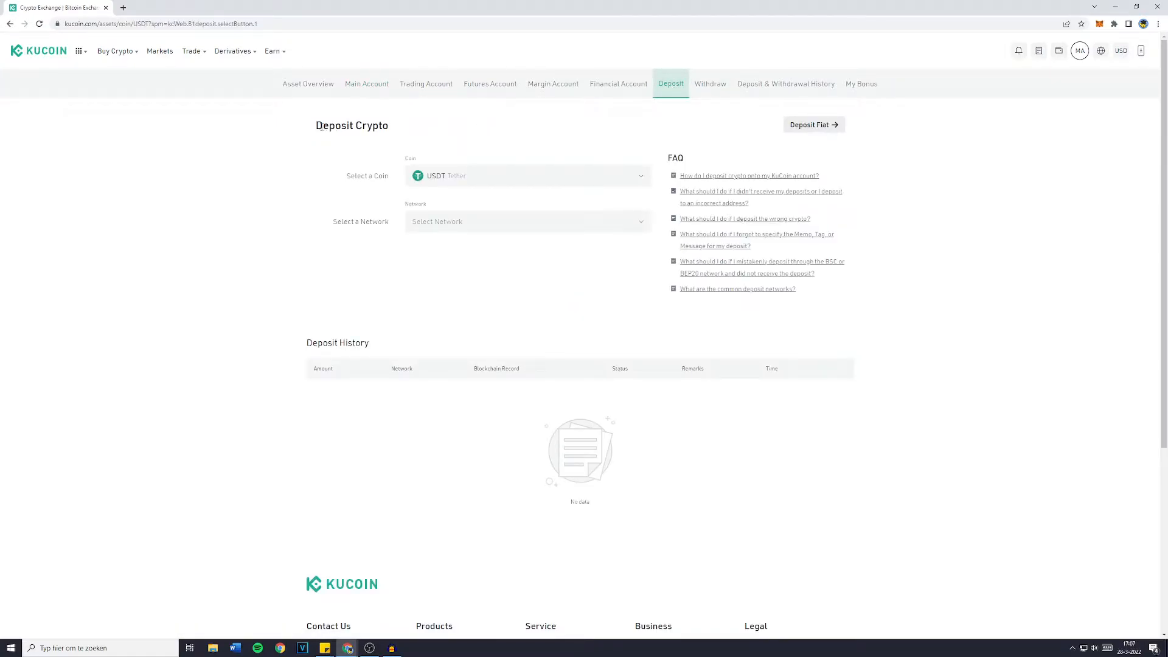
double_click(351, 125)
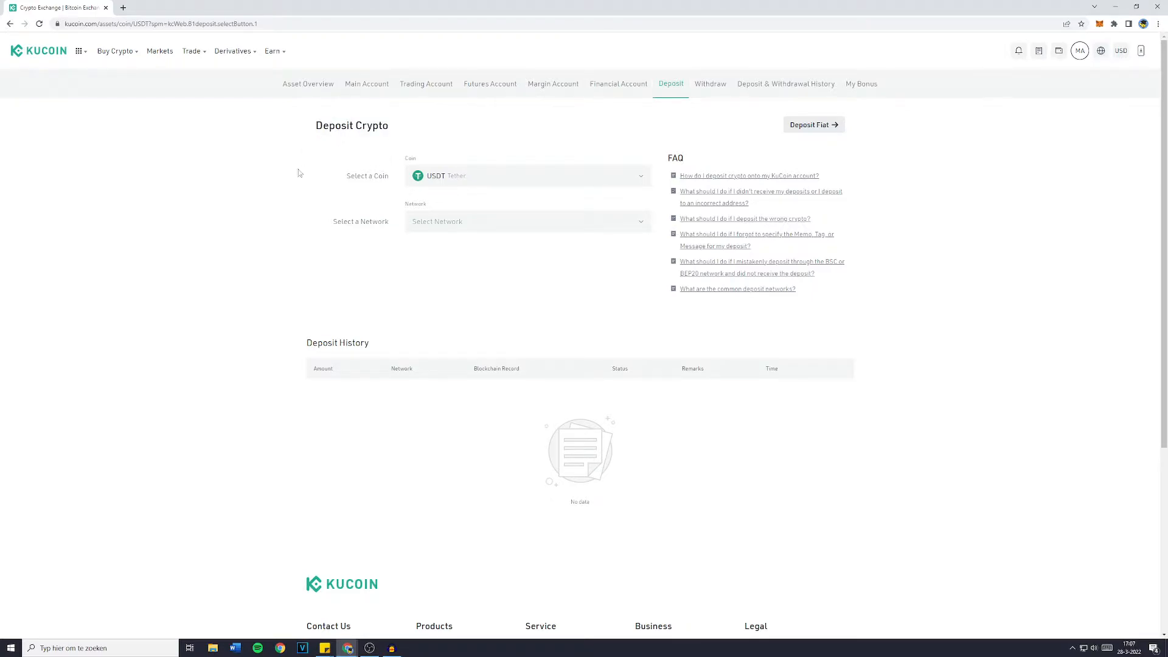
mouse_move(344, 180)
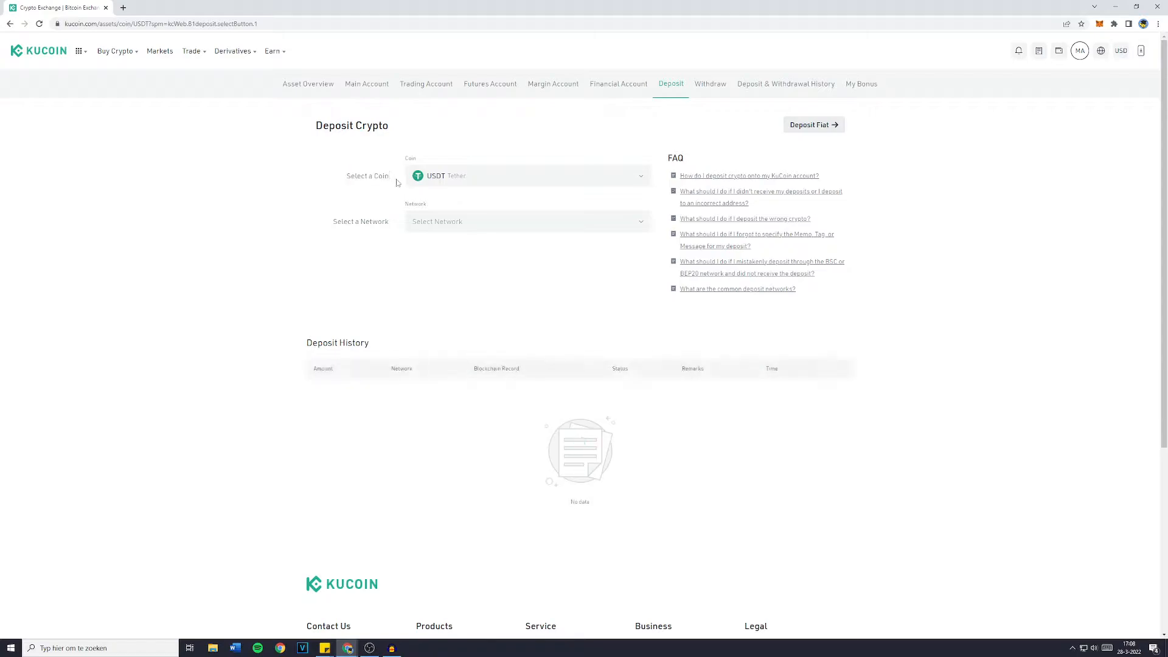
mouse_move(428, 181)
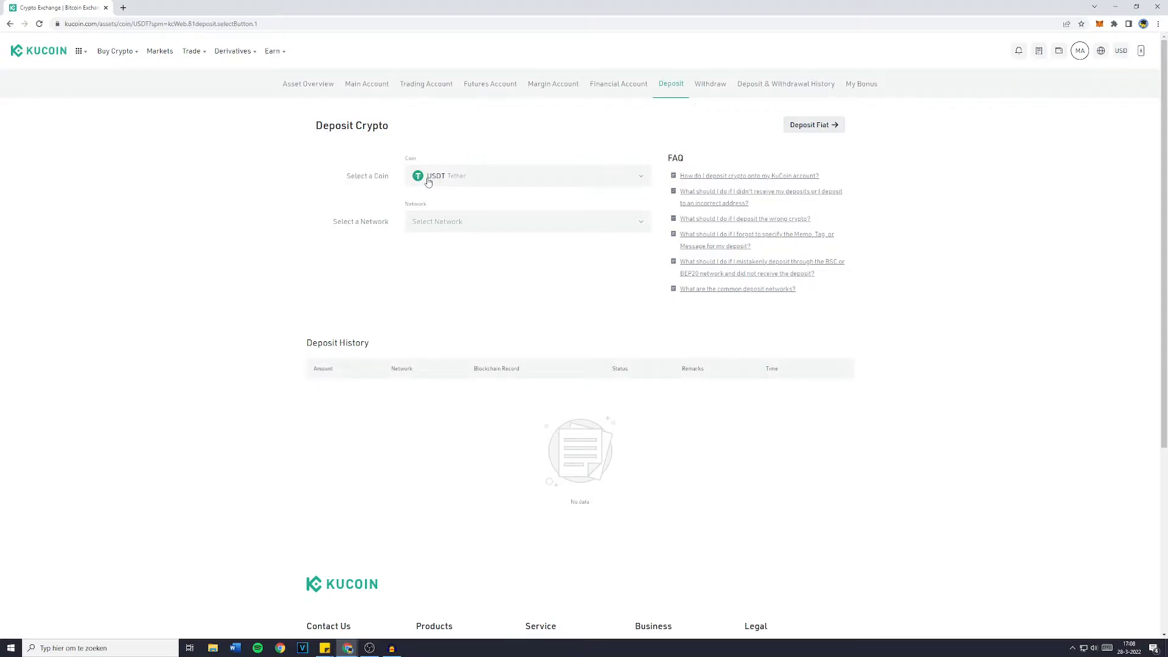
Search 'btc' and choose BTC Bitcoin as the deposit coin
click(526, 175)
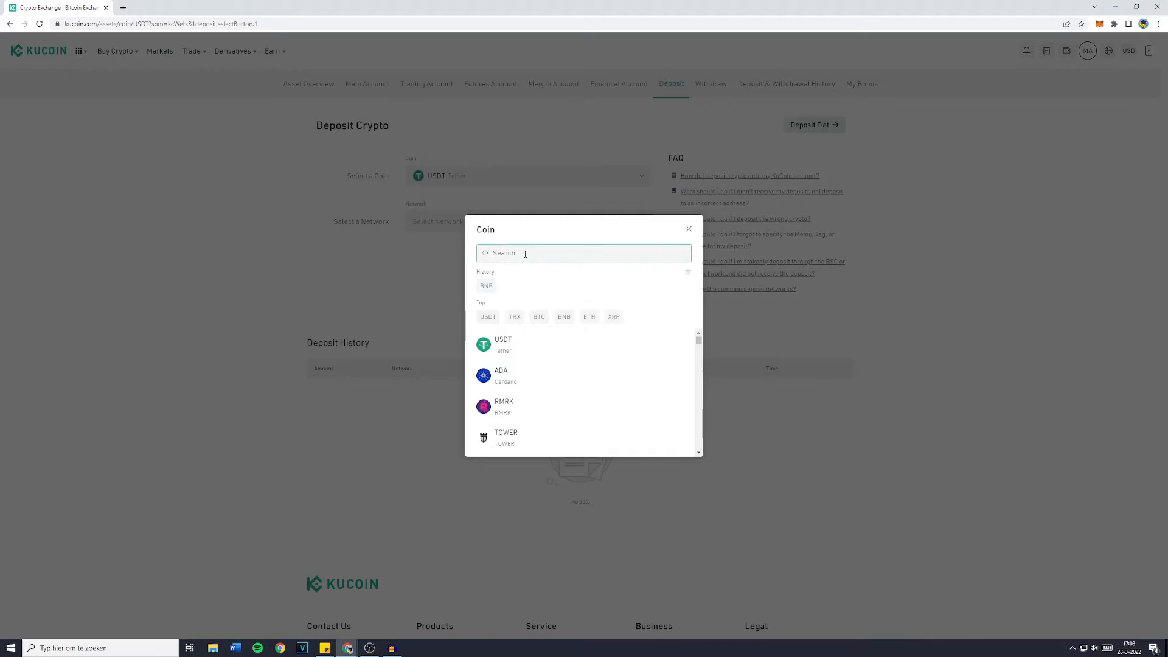
text(btc)
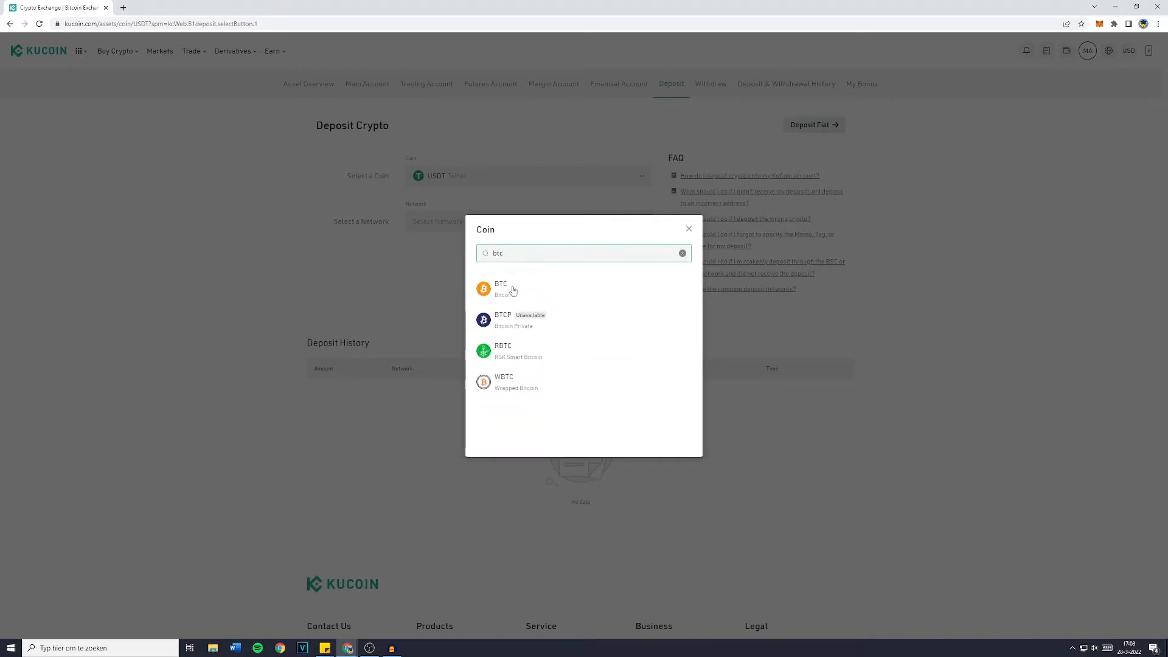
click(499, 289)
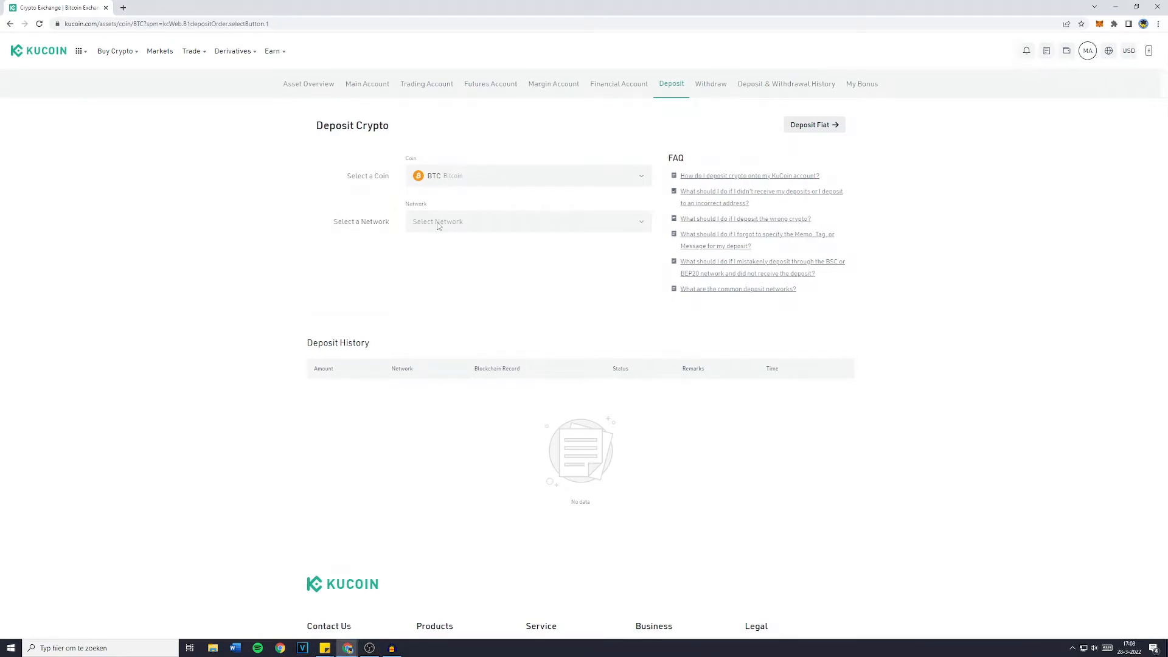
Show the deposit network list for BTC (BTC, TRX, KCC, Arbitrum)
click(526, 221)
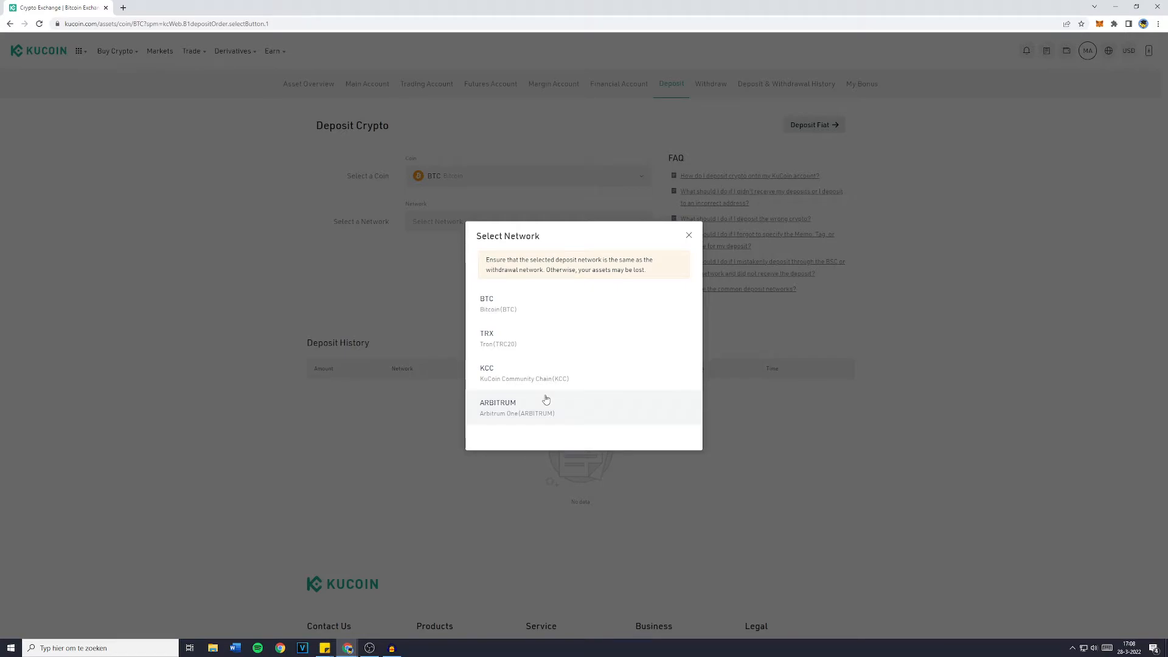
mouse_move(529, 309)
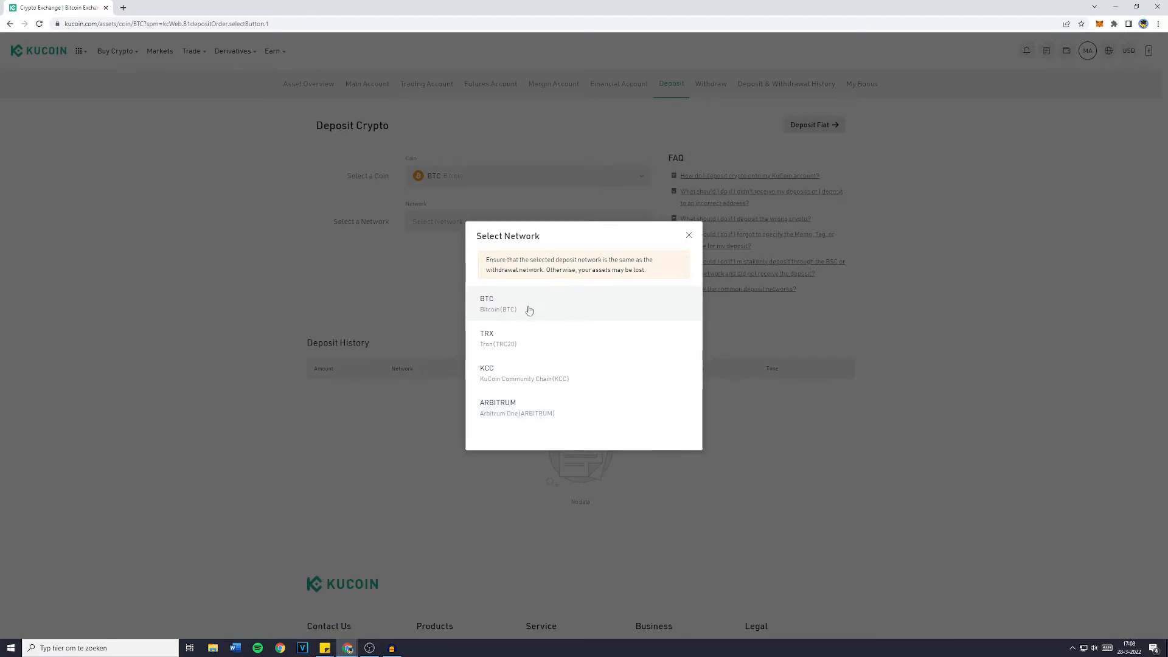
mouse_move(519, 248)
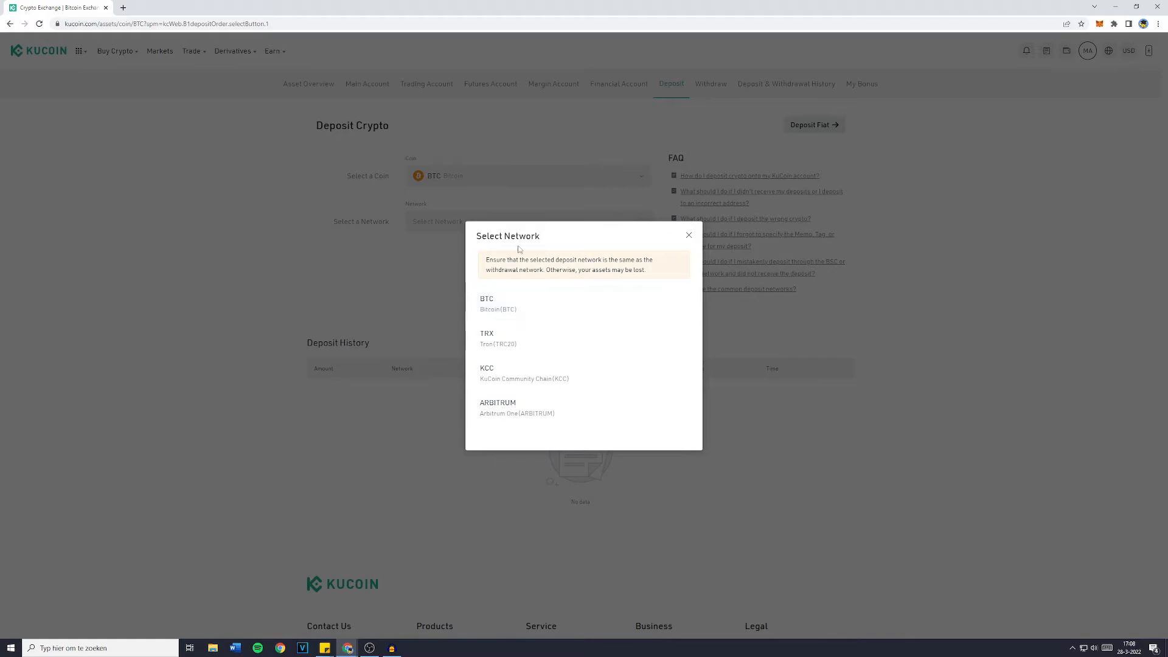
mouse_move(532, 304)
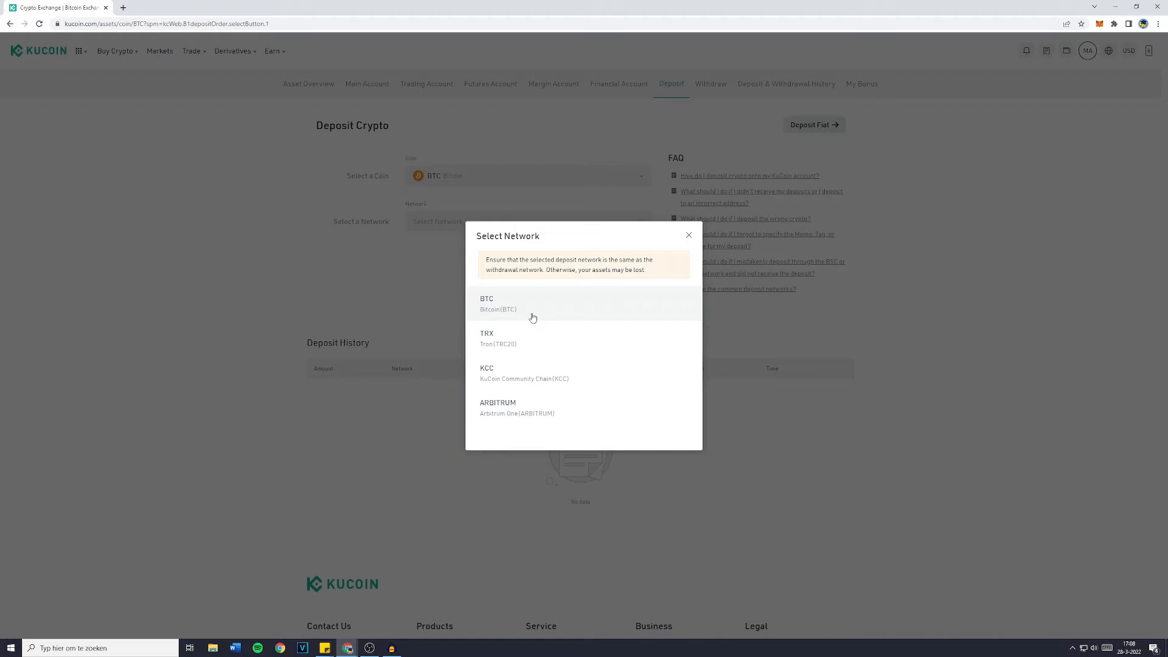
mouse_move(519, 371)
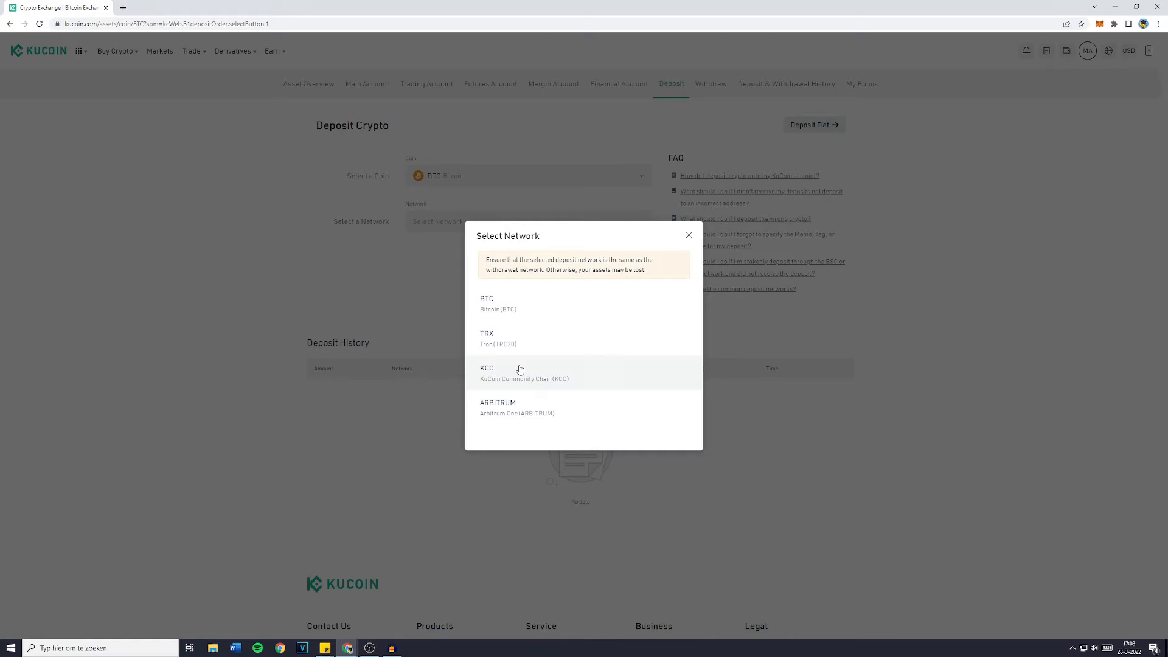
mouse_move(519, 274)
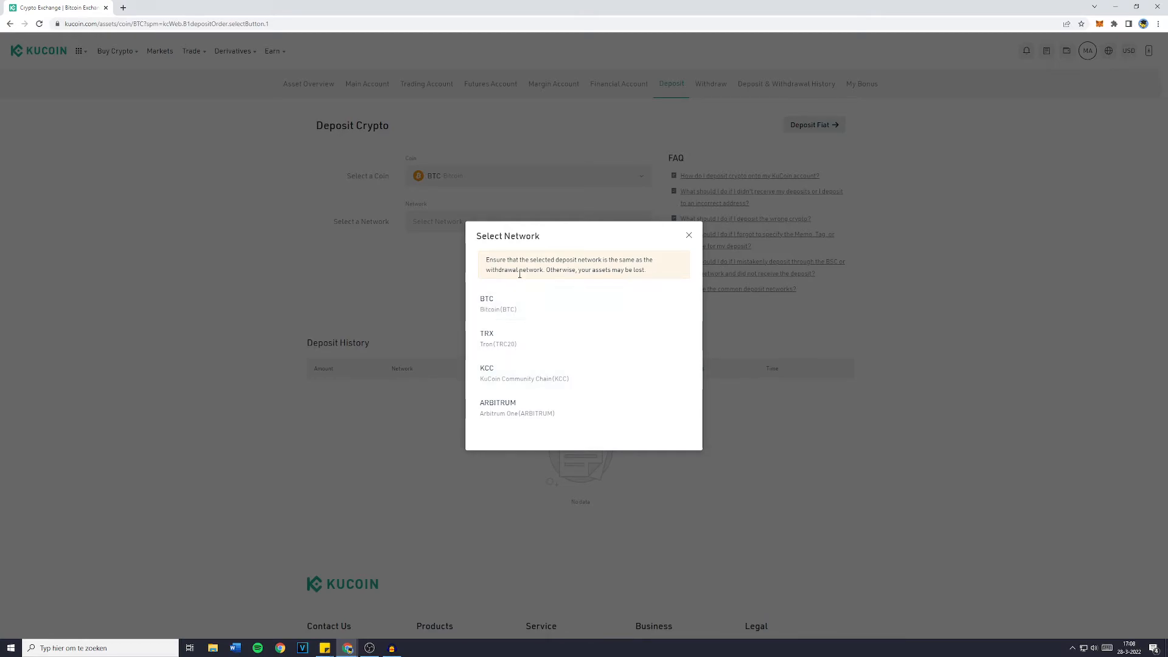
Choose the BTC network and copy the Bitcoin deposit wallet address
click(497, 304)
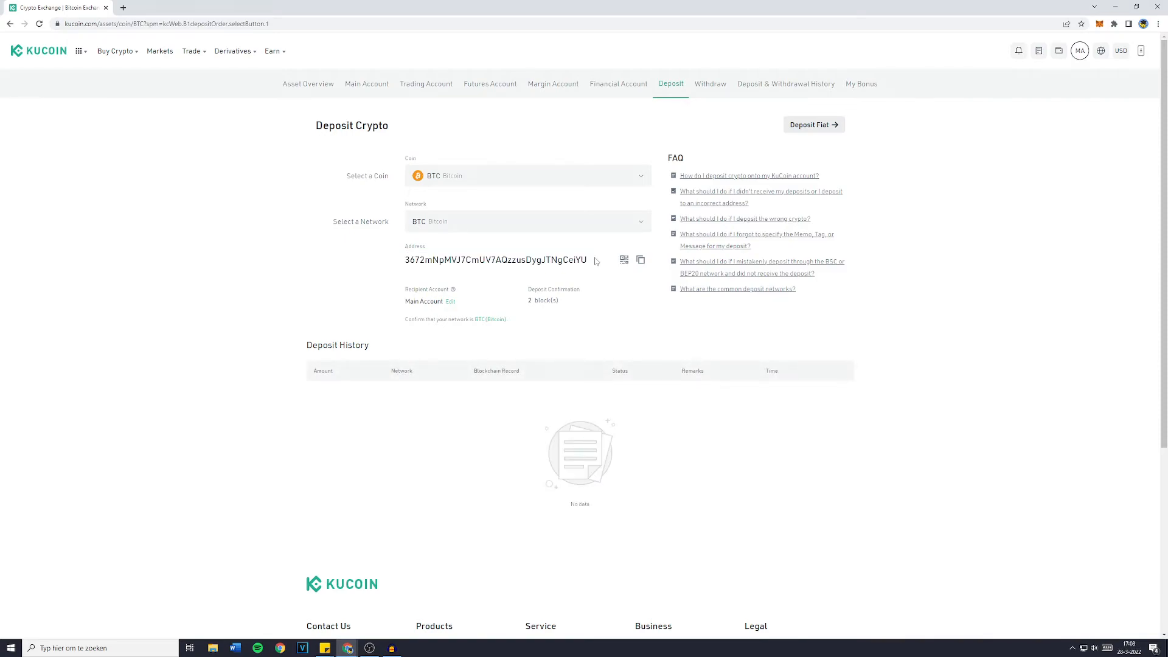
click(638, 260)
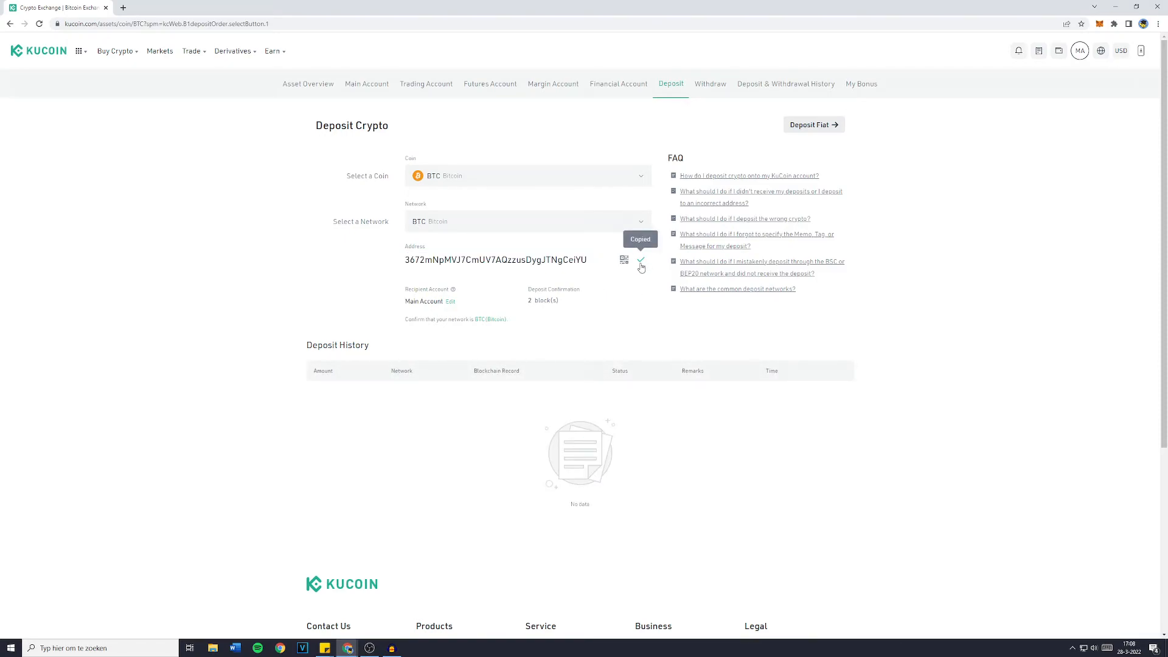